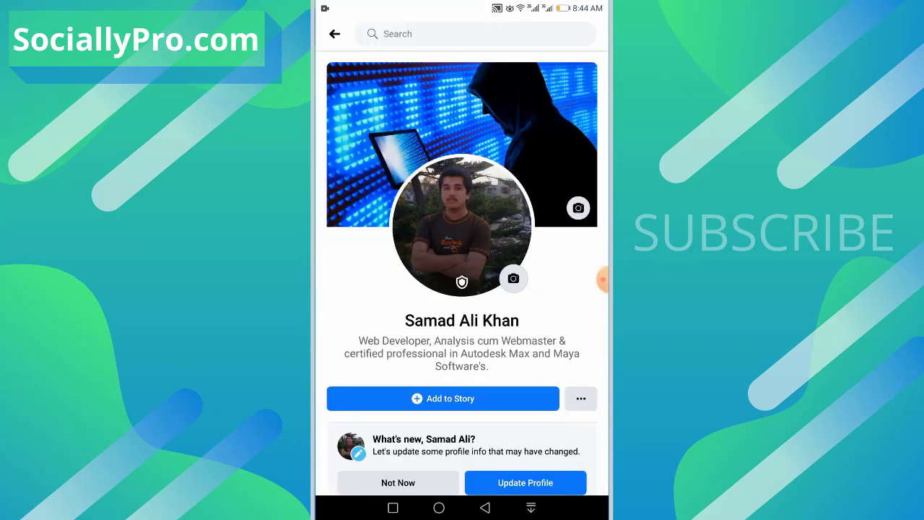
Step: From the home screen, open Messenger and a chat contact's Facebook profile, scrolling to their Friends
click(439, 508)
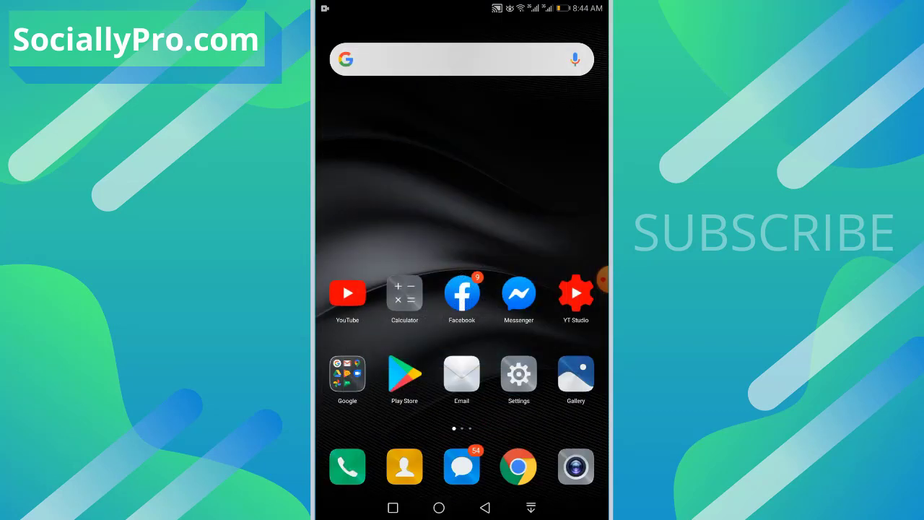
click(519, 293)
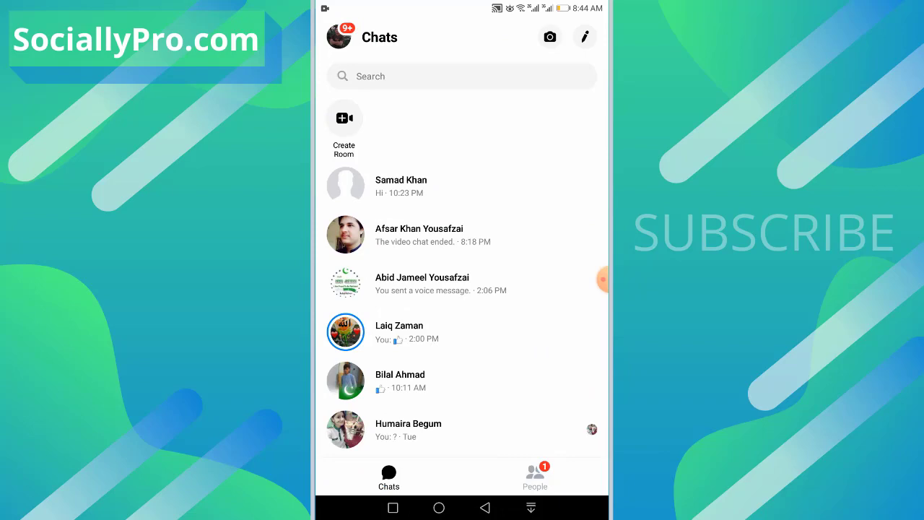
click(338, 36)
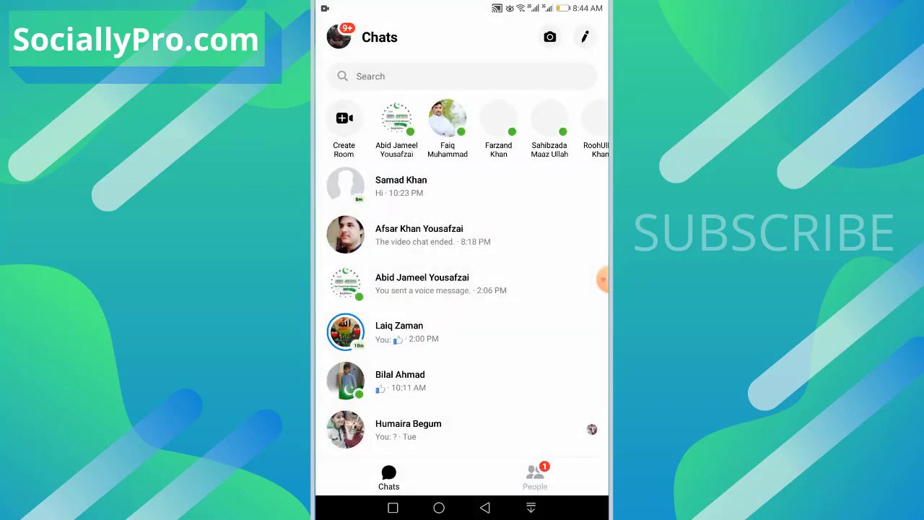
click(343, 38)
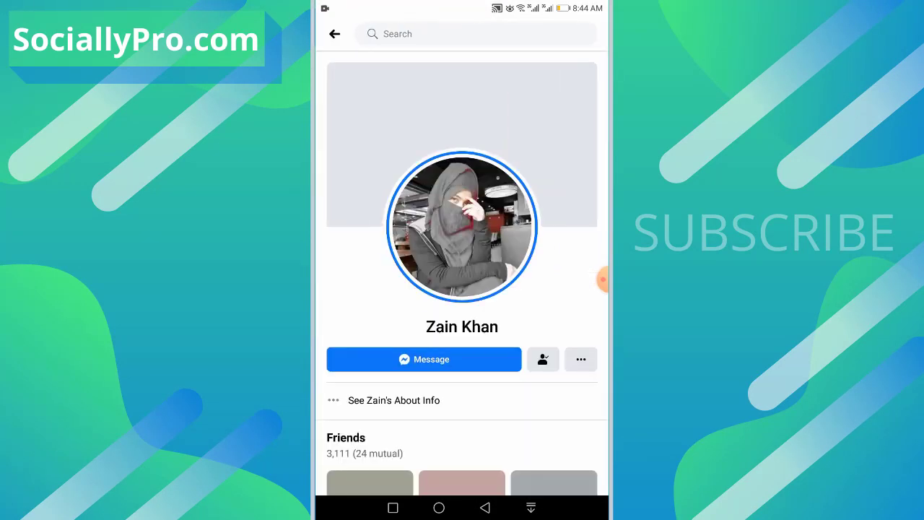
scroll(down, 3)
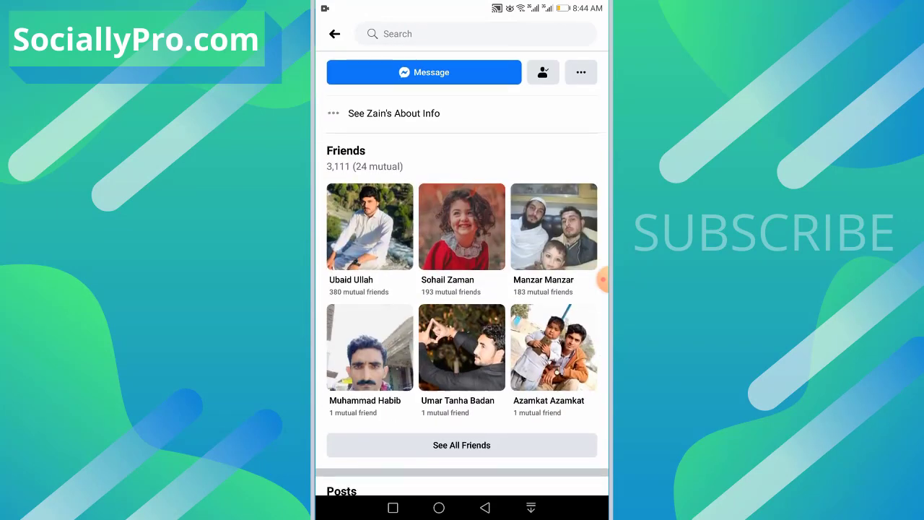
scroll(down, 3)
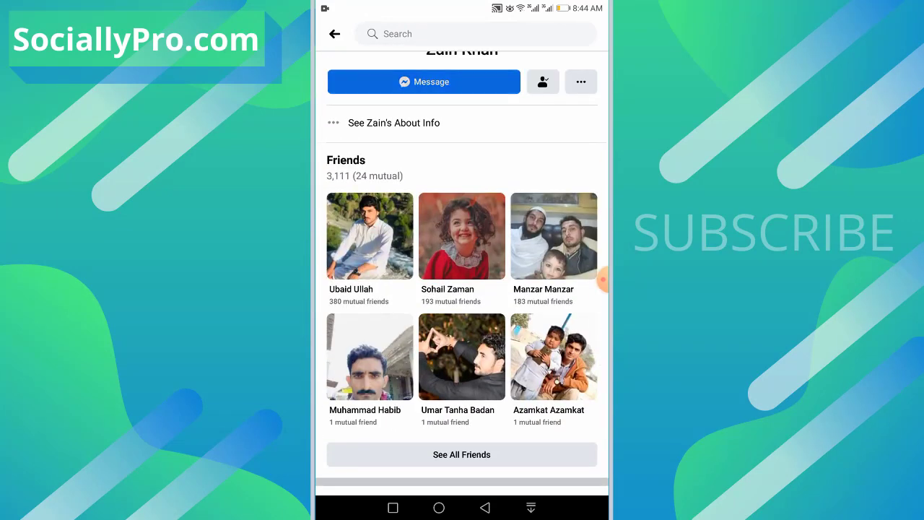
Step: Via your profile's Switch Account list, sign in as the second saved account, Samad
click(425, 81)
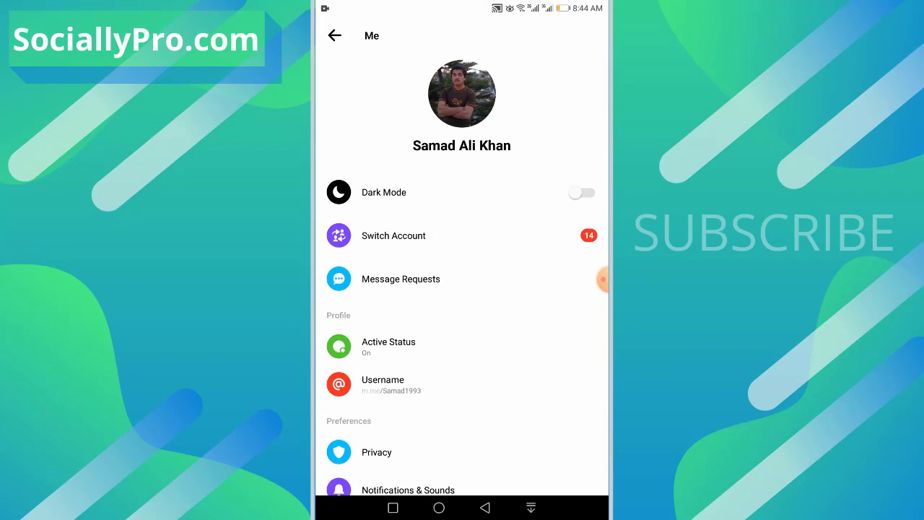
click(393, 235)
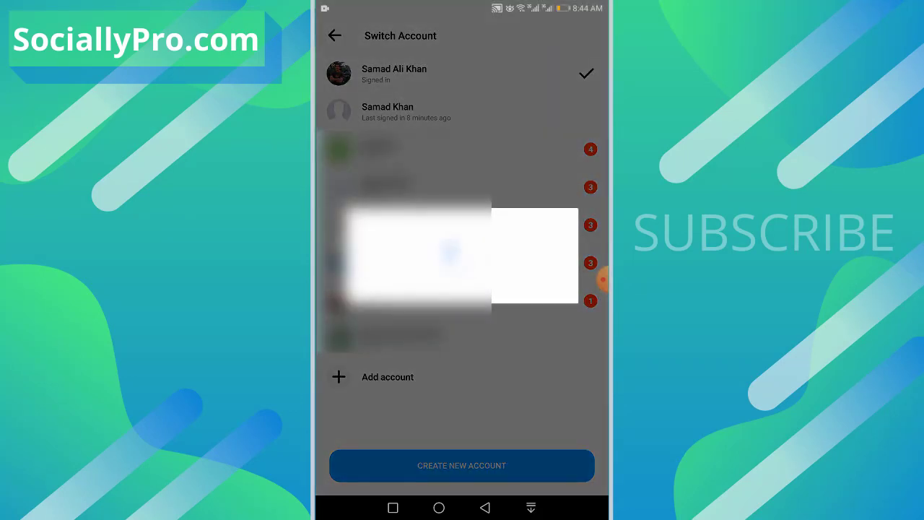
click(390, 111)
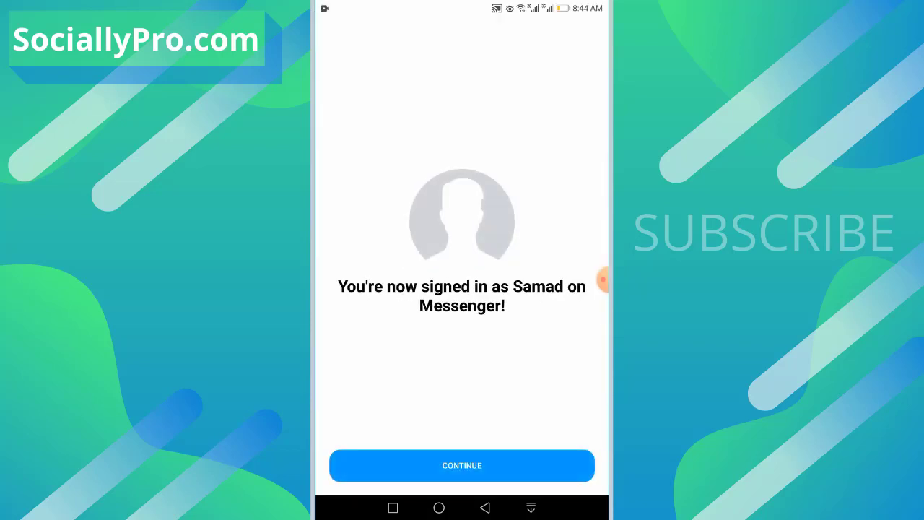
Step: Continue past the Samad sign-in confirmation in Messenger
click(462, 465)
text(messenger app version 23)
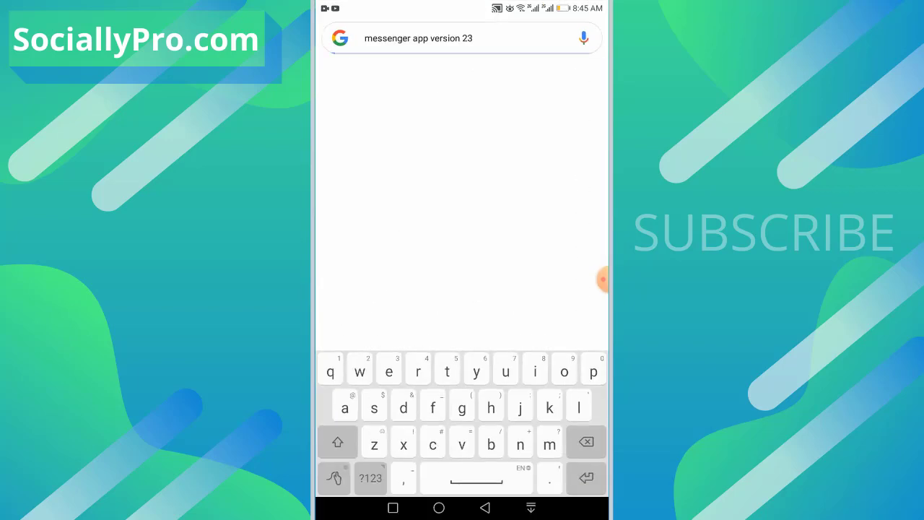
Step: Search 'messenger app version 23' and open the apkmirror.com Facebook Messenger 23.0.0.20.13 result
key(Enter)
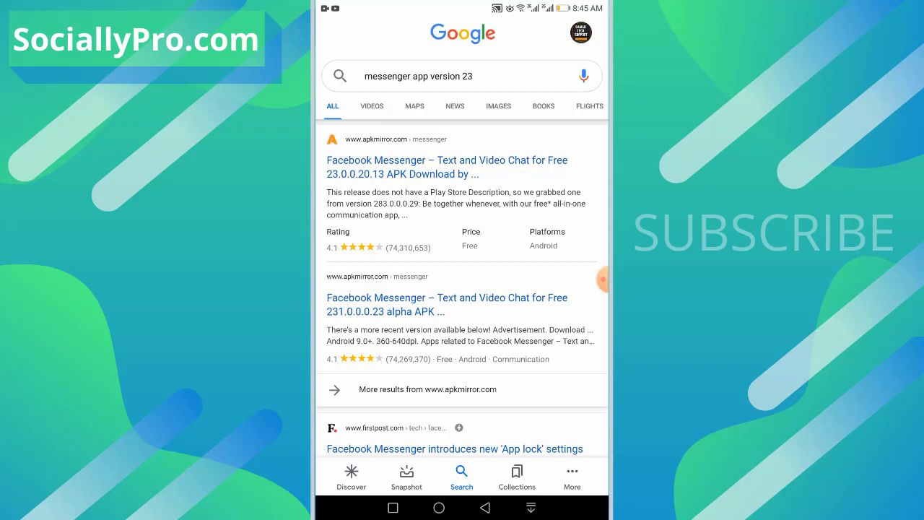
click(446, 159)
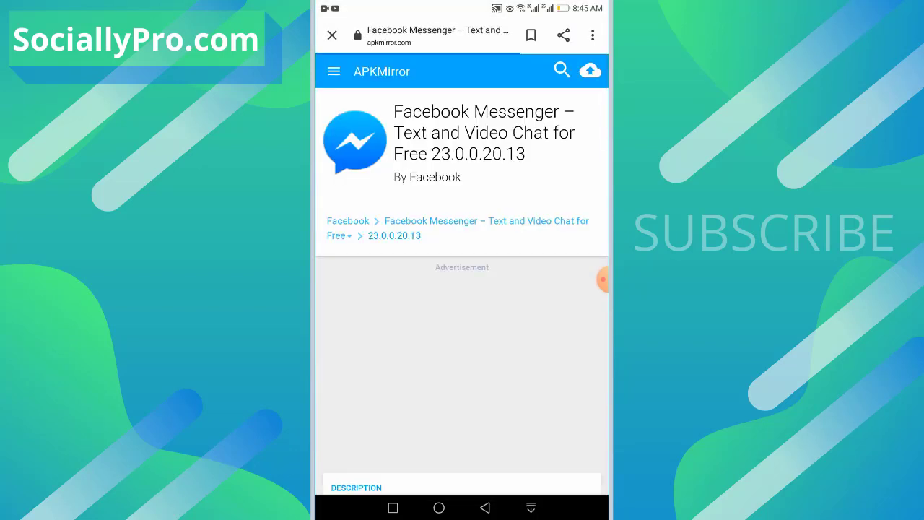
Step: Scroll the Messenger 23.0.0.20.13 page down to See Available APKs, then return to the home screen
scroll(down, 3)
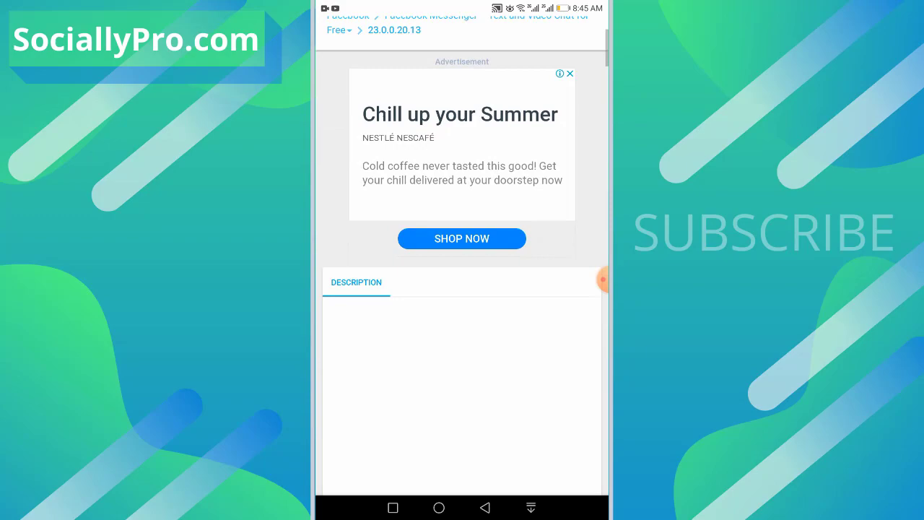
scroll(down, 3)
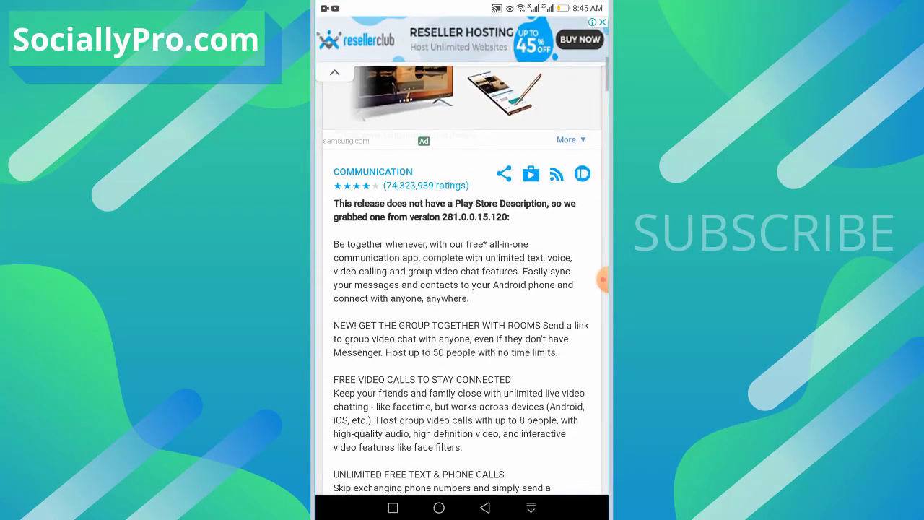
scroll(down, 3)
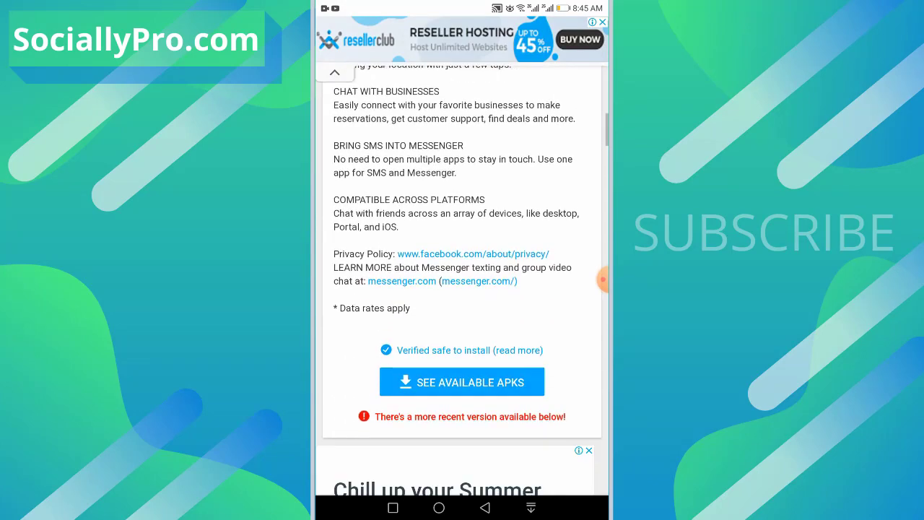
scroll(down, 3)
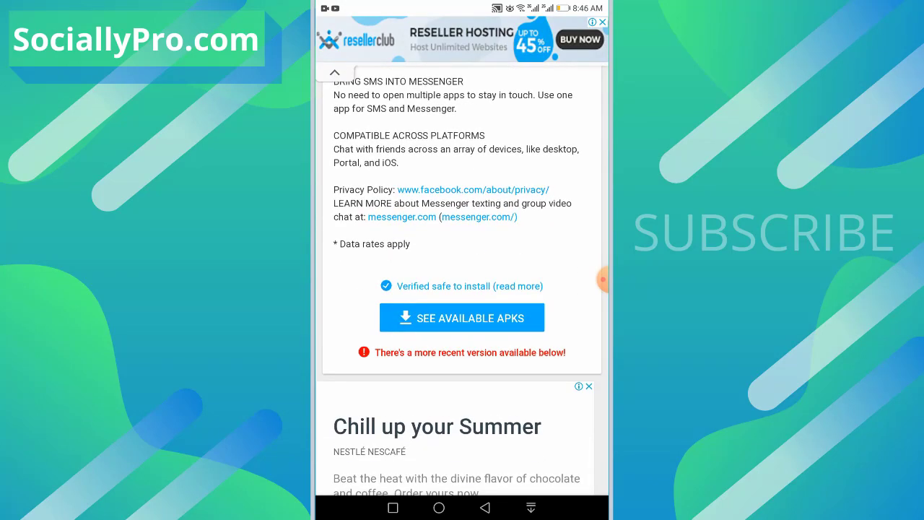
scroll(down, 3)
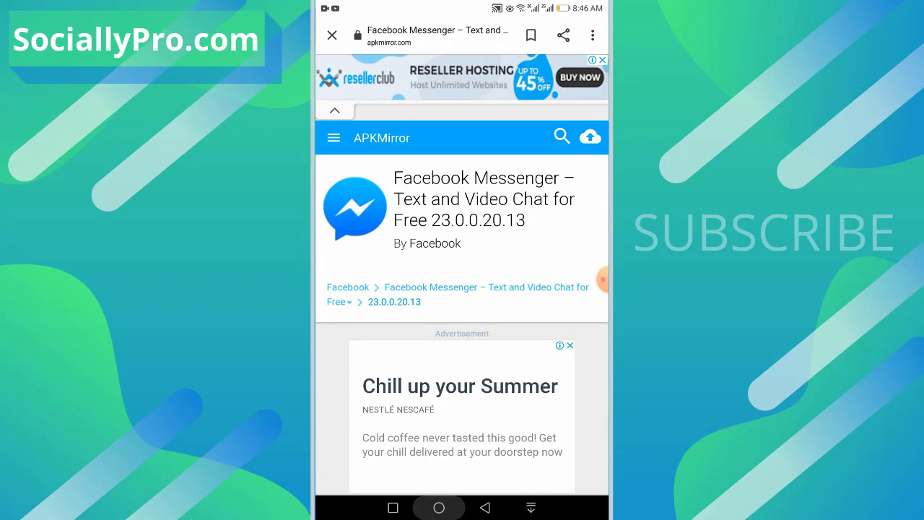
click(440, 509)
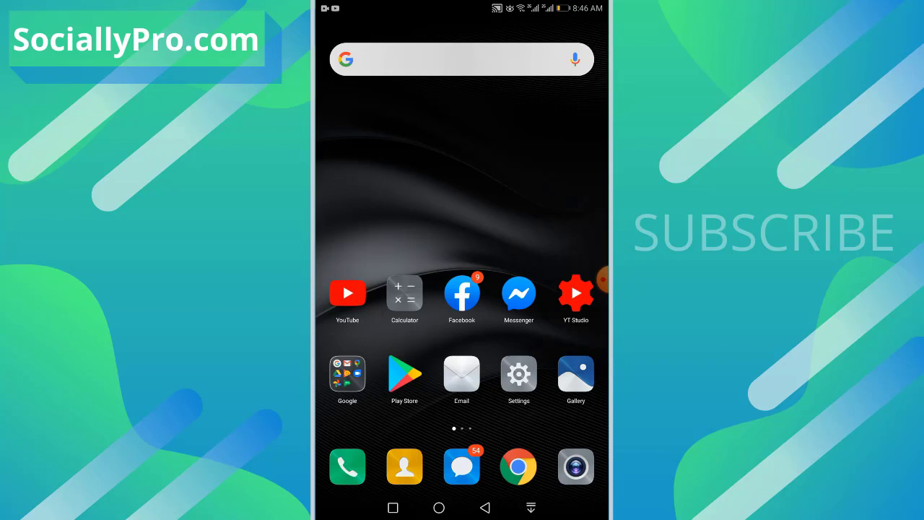
click(439, 509)
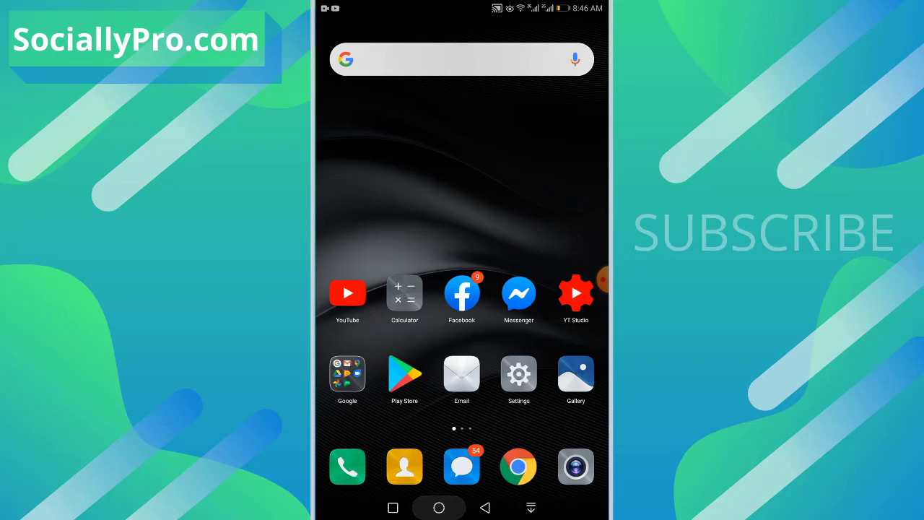